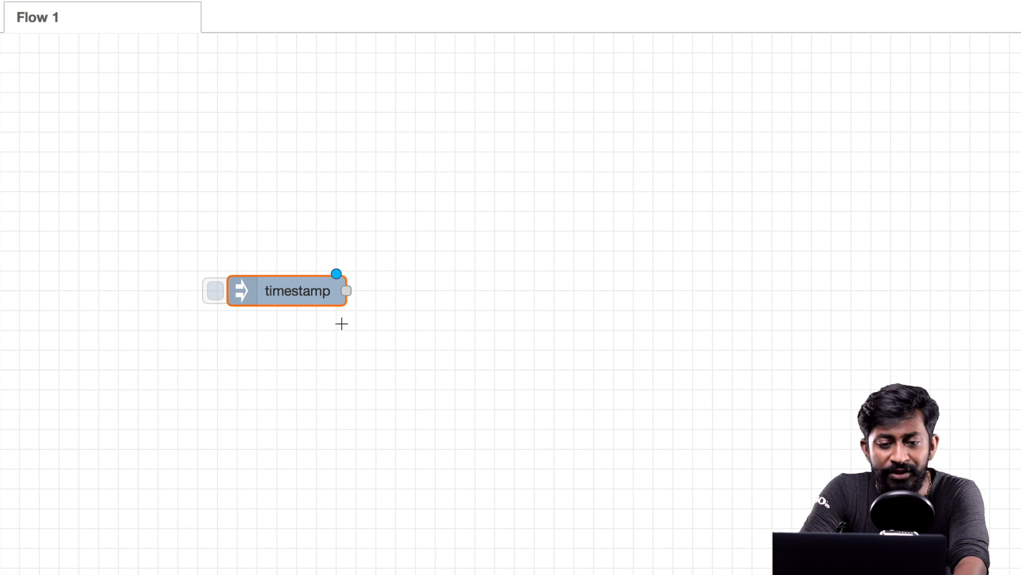
Step: Add a debug node beside the timestamp inject node and wire the inject node into it
{"action": "double_click", "coordinate": [297, 291]}
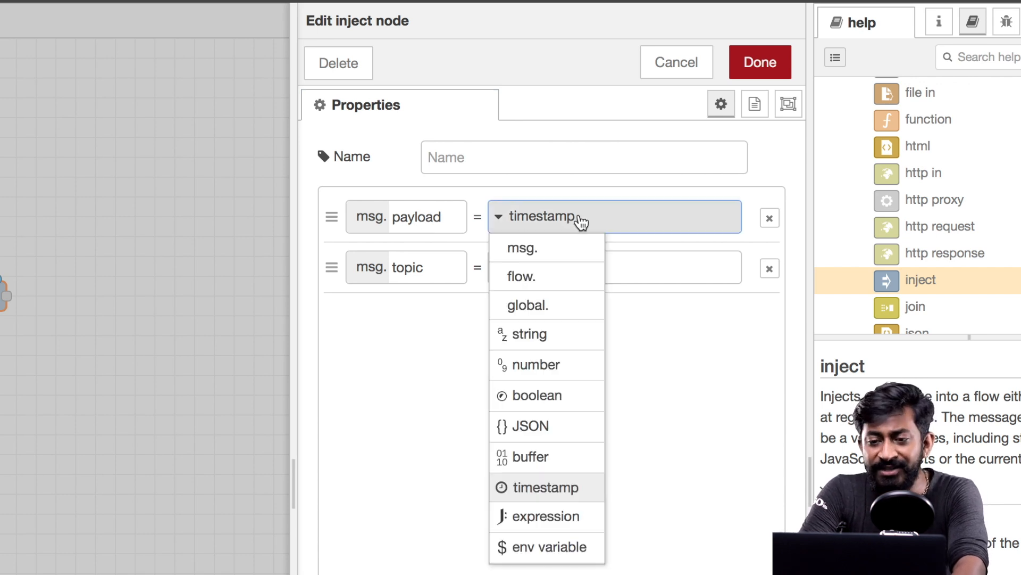
{"action": "mouse_move", "coordinate": [565, 427]}
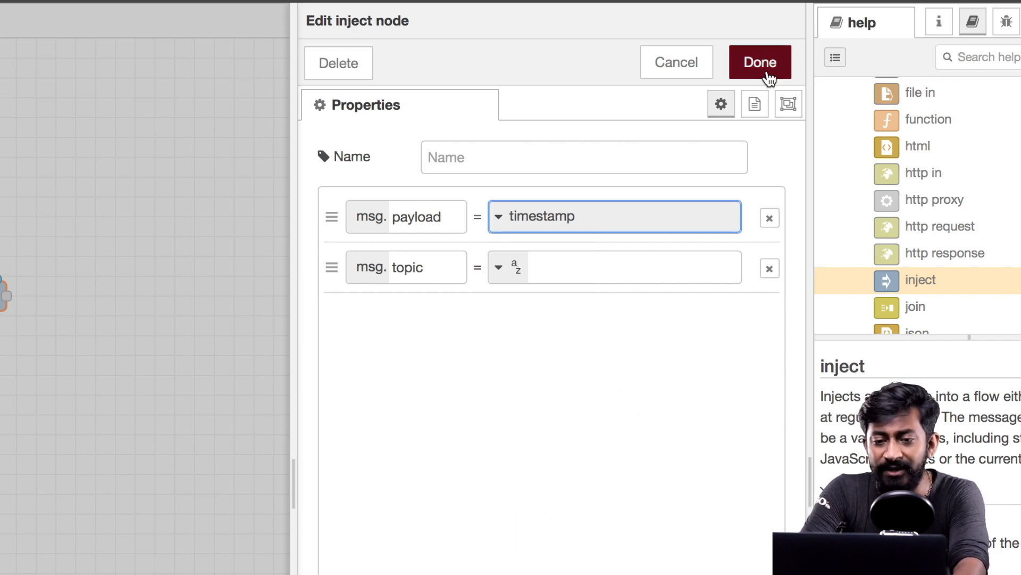
{"action": "left_click", "coordinate": [760, 62]}
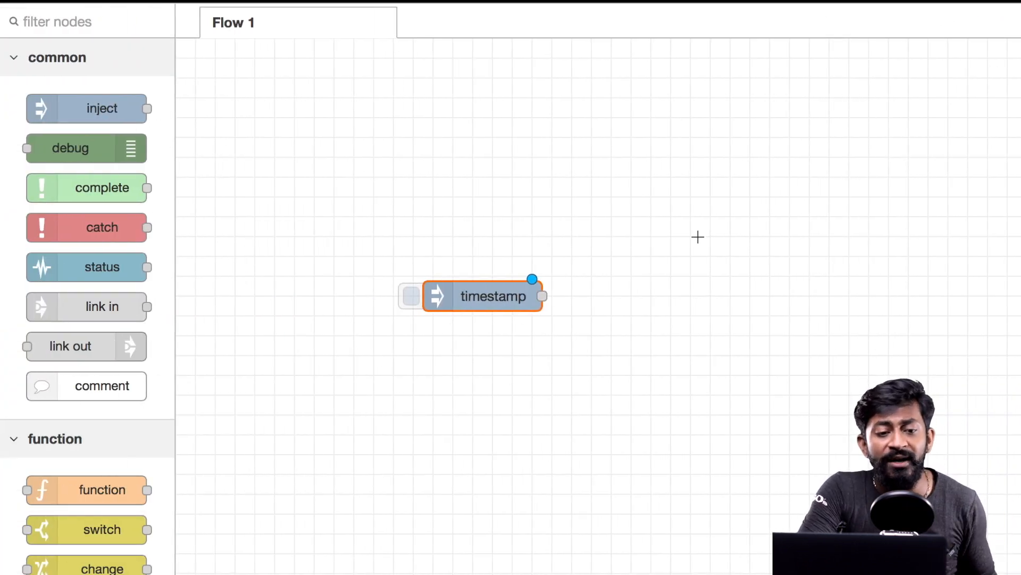
{"action": "left_click_drag", "start_coordinate": [71, 148], "coordinate": [577, 247]}
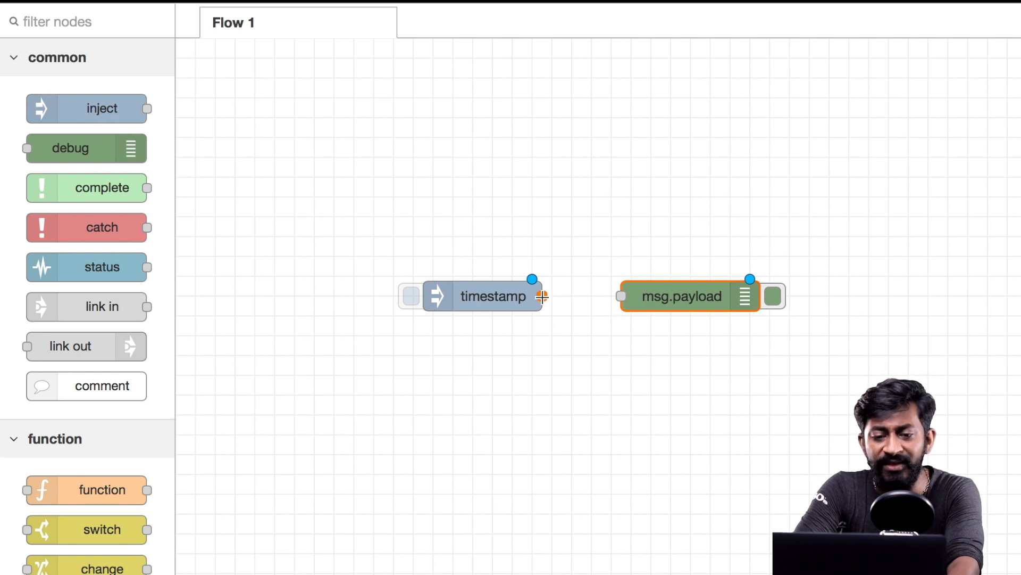
{"action": "left_click_drag", "start_coordinate": [543, 296], "coordinate": [620, 296]}
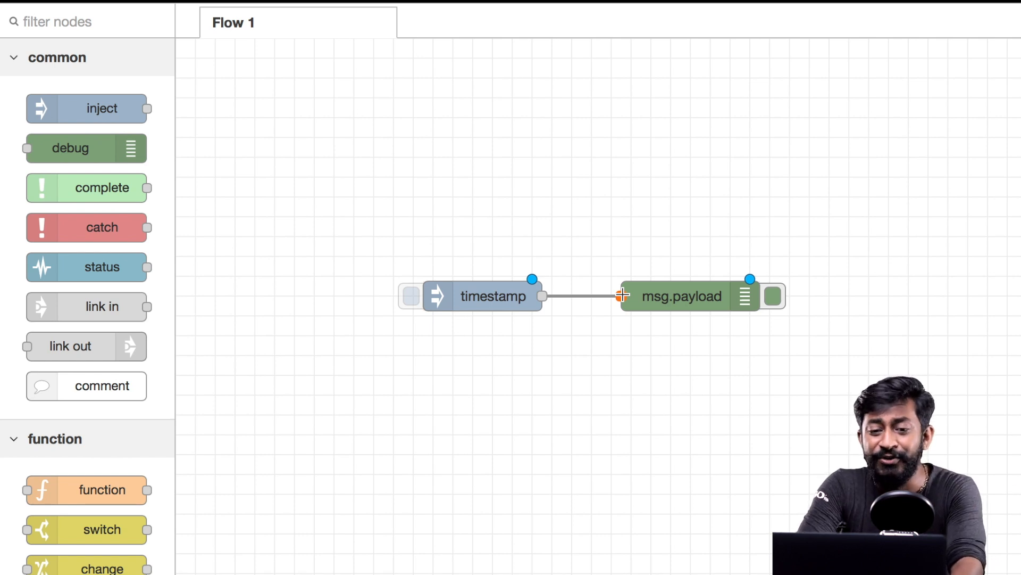
{"action": "mouse_move", "coordinate": [718, 376]}
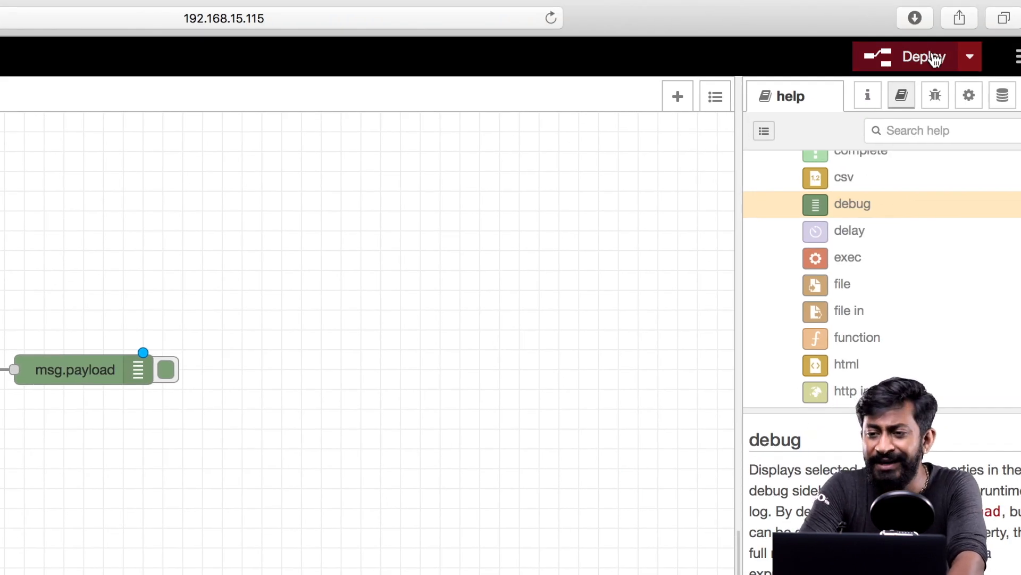
Step: Deploy the flow and show the debug messages sidebar
{"action": "left_click", "coordinate": [925, 56]}
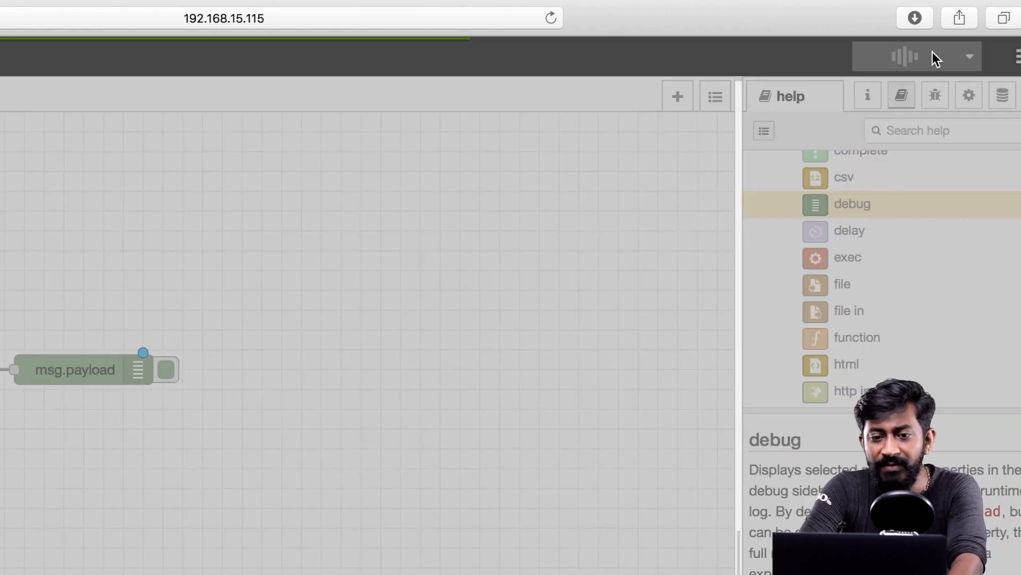
{"action": "left_click", "coordinate": [912, 57]}
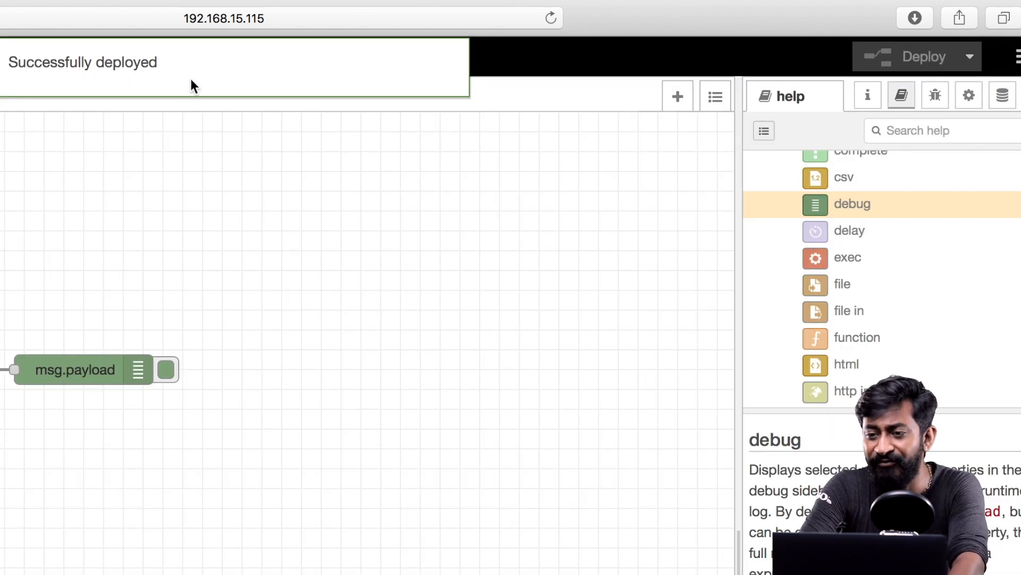
{"action": "mouse_move", "coordinate": [961, 104]}
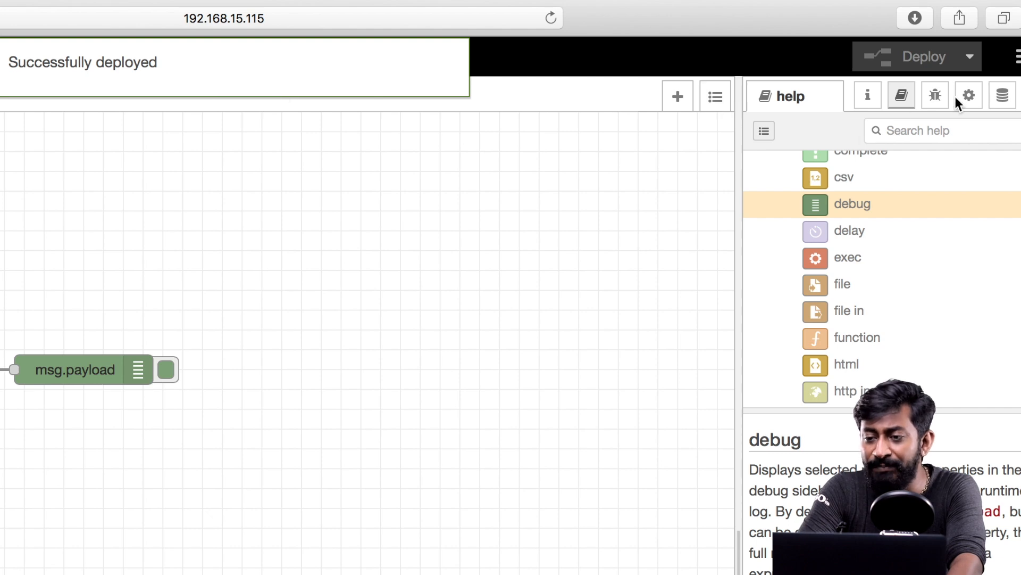
{"action": "left_click", "coordinate": [935, 96]}
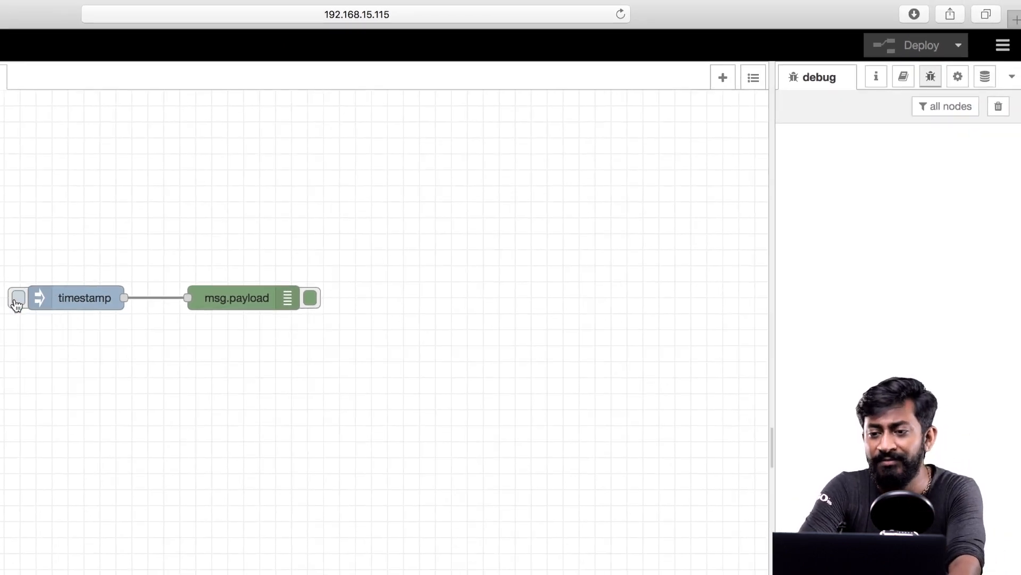
Step: Fire the timestamp inject node four times to log timestamps in debug
{"action": "left_click", "coordinate": [17, 298]}
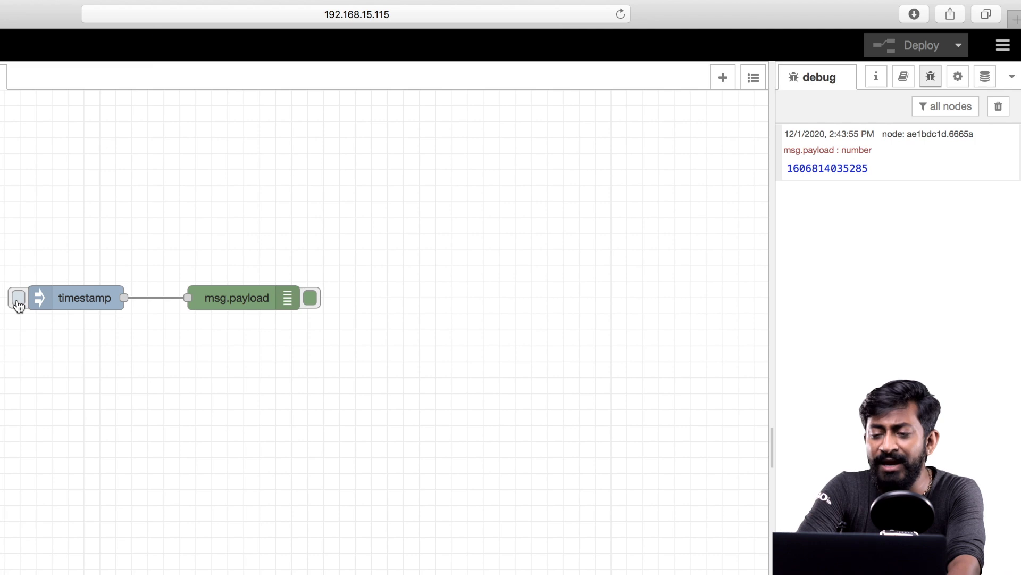
{"action": "left_click", "coordinate": [16, 298]}
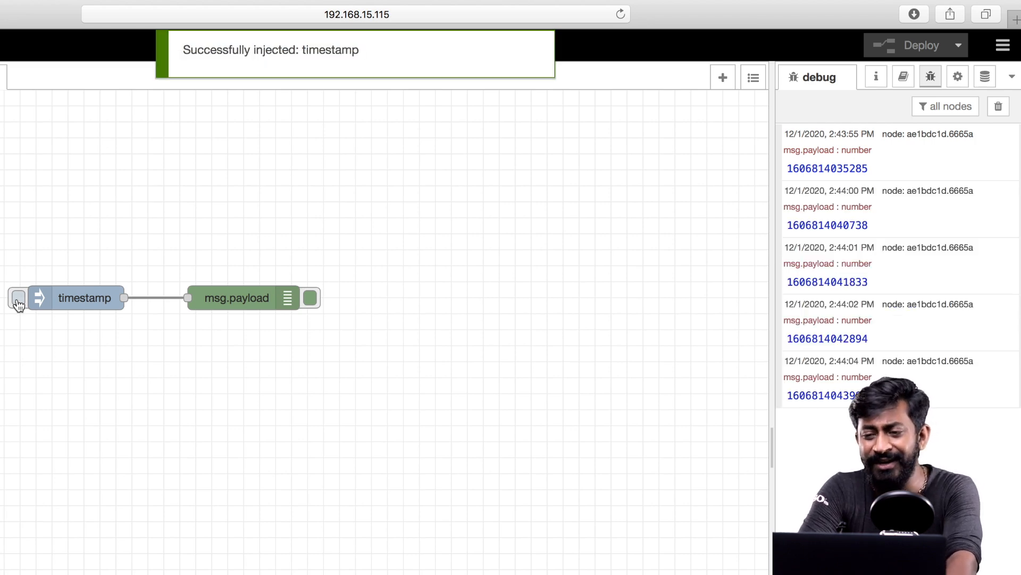
{"action": "mouse_move", "coordinate": [564, 270]}
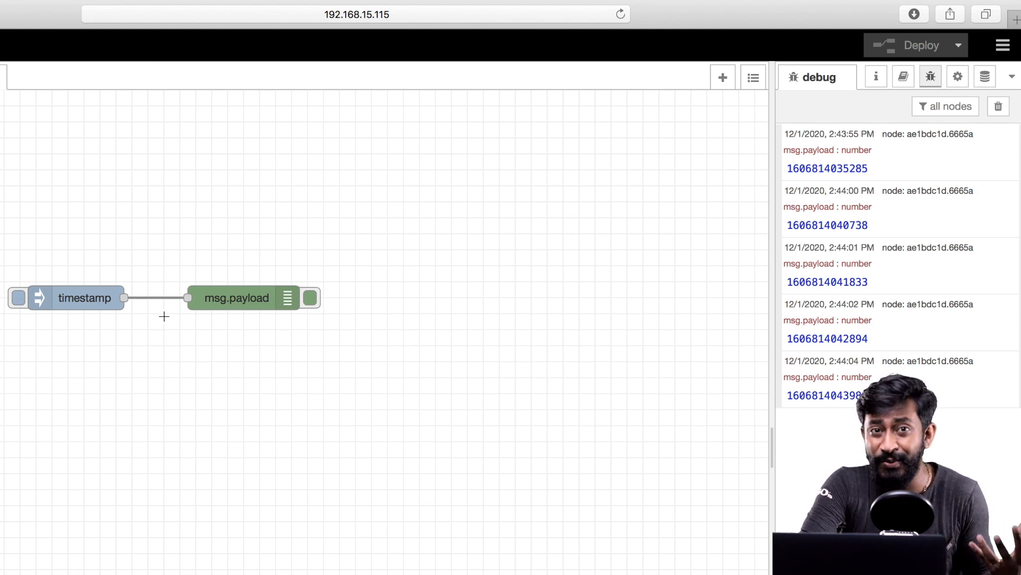
{"action": "left_click", "coordinate": [18, 298]}
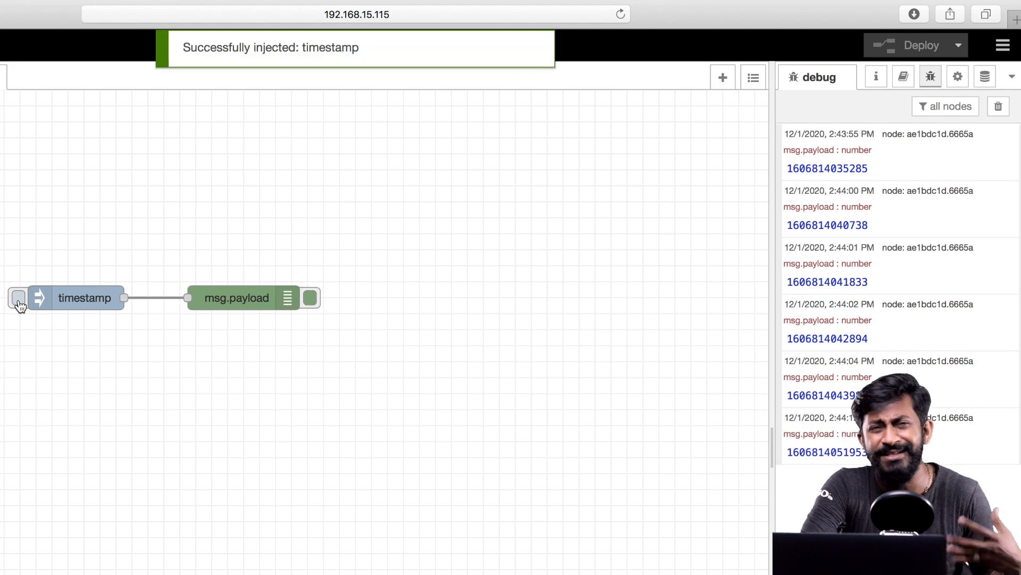
{"action": "left_click", "coordinate": [79, 298]}
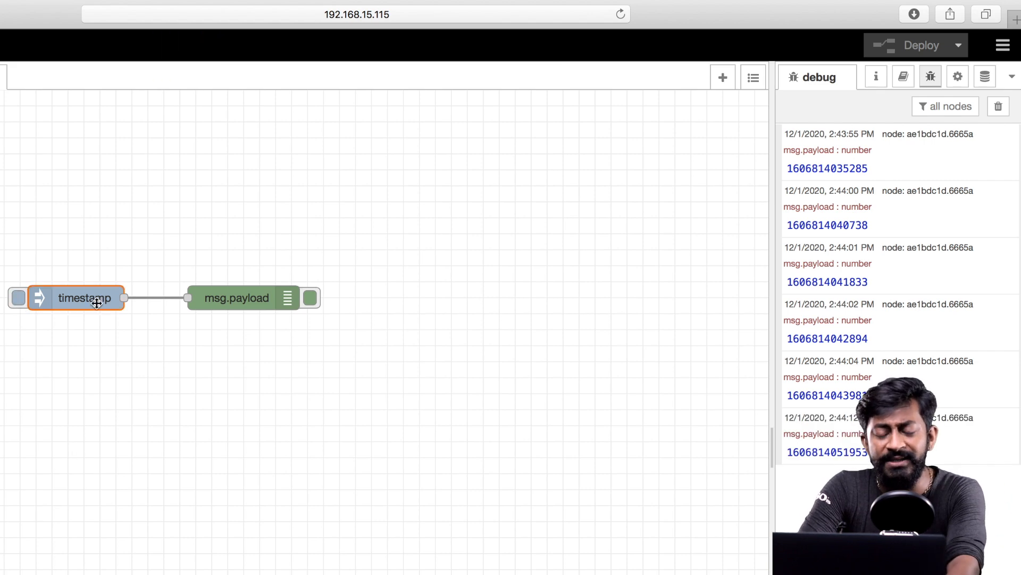
Step: Set the timestamp inject node's Repeat option to an interval and confirm
{"action": "double_click", "coordinate": [80, 297]}
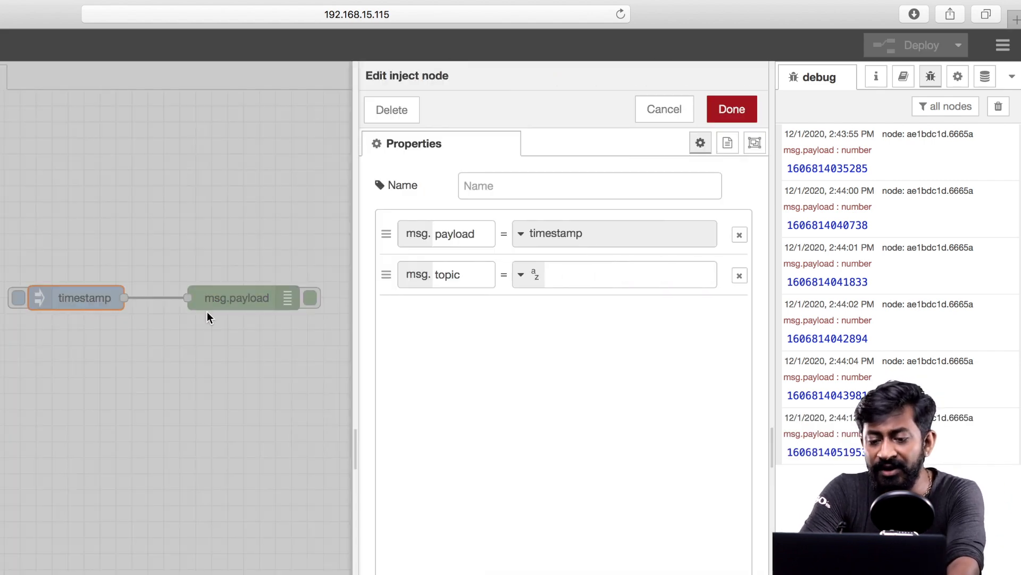
{"action": "scroll", "scroll_direction": "down", "scroll_amount": 3}
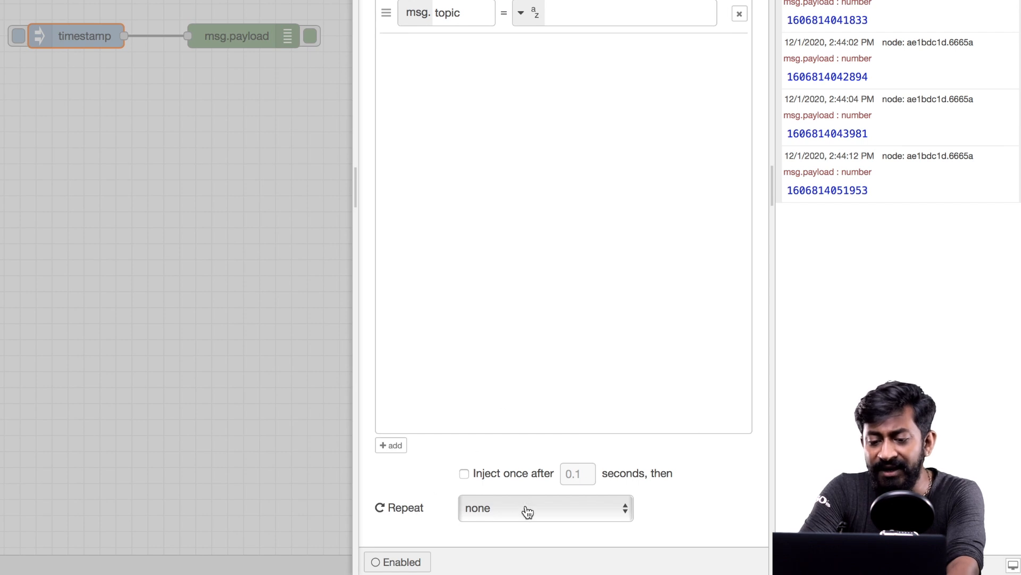
{"action": "left_click", "coordinate": [545, 508]}
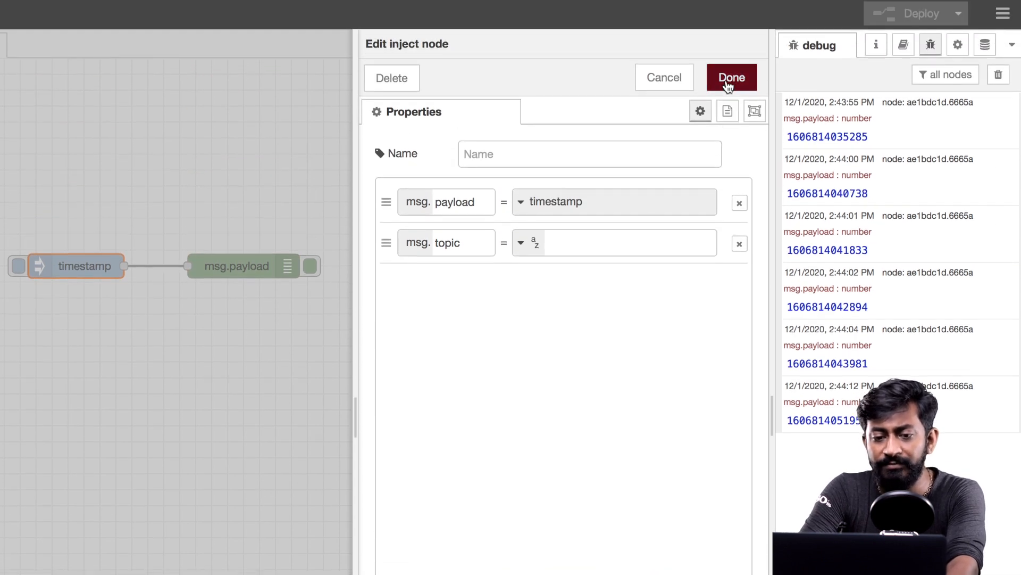
{"action": "left_click", "coordinate": [731, 77]}
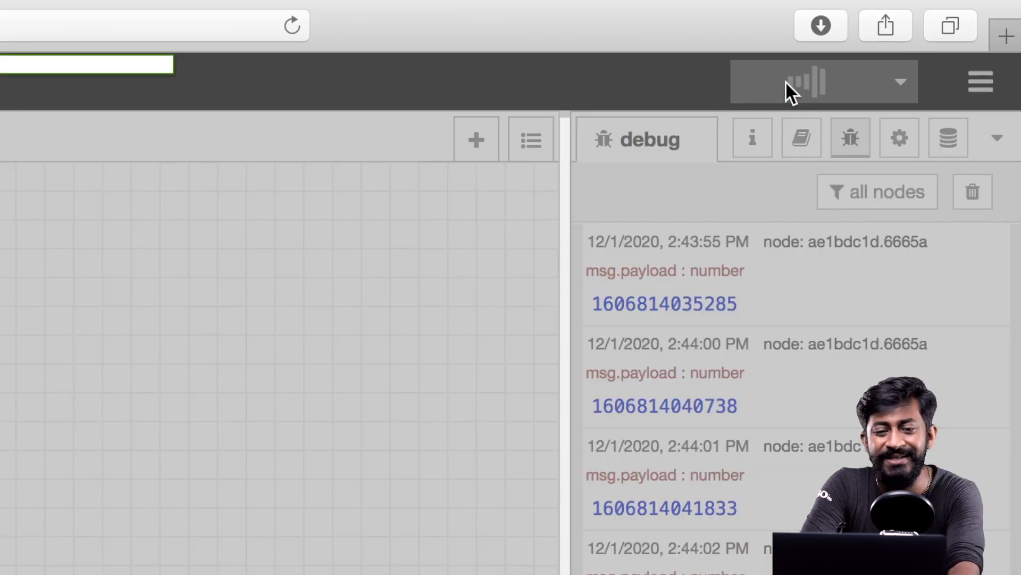
Step: Scroll the debug sidebar to watch timestamps arriving about every second
{"action": "left_click", "coordinate": [812, 83]}
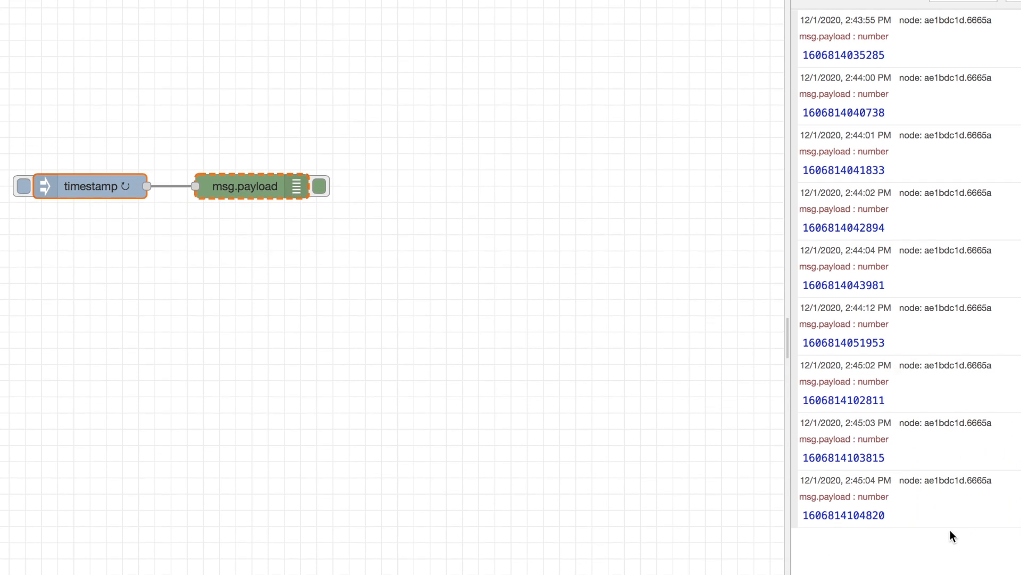
{"action": "scroll", "scroll_direction": "down", "scroll_amount": 3}
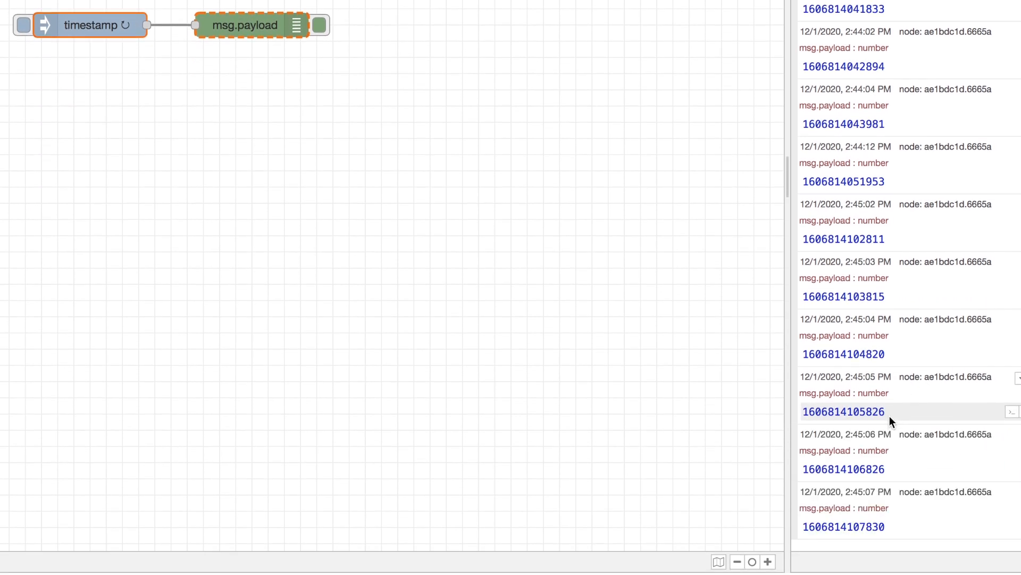
{"action": "scroll", "scroll_direction": "down", "scroll_amount": 3}
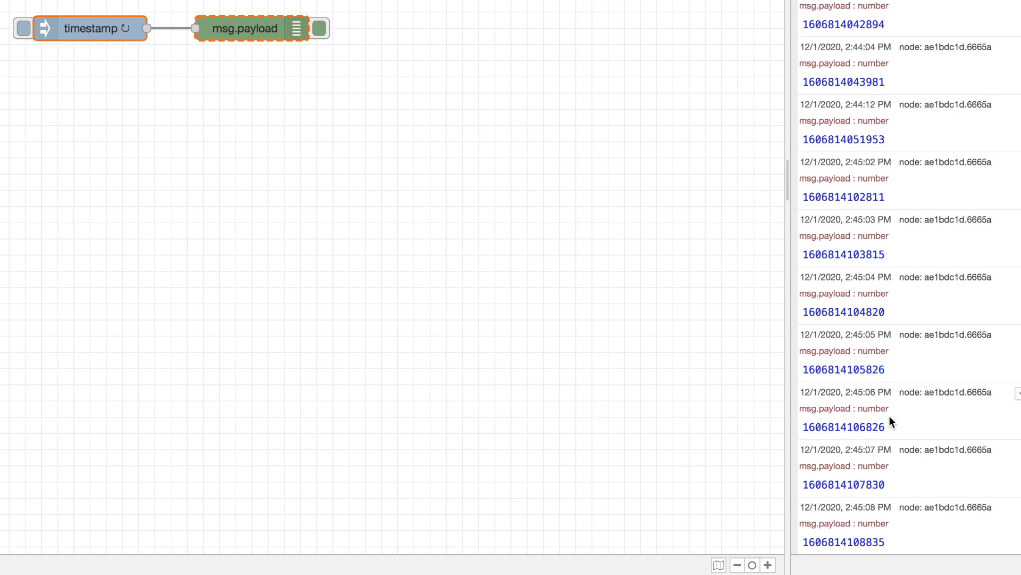
{"action": "scroll", "scroll_direction": "down", "scroll_amount": 3}
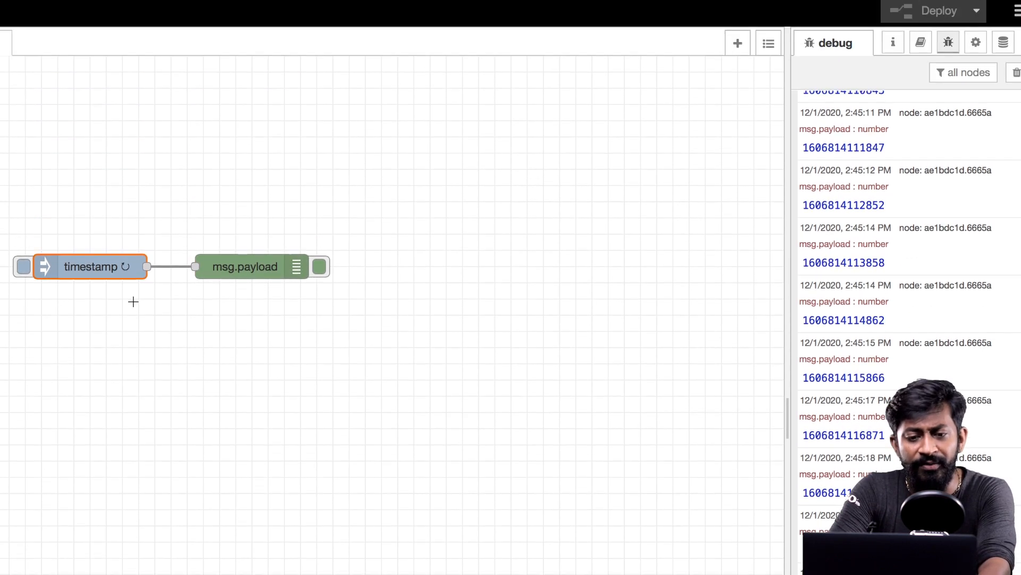
Step: Change the inject node's payload type to string with the value 'Hello World!'
{"action": "double_click", "coordinate": [88, 267]}
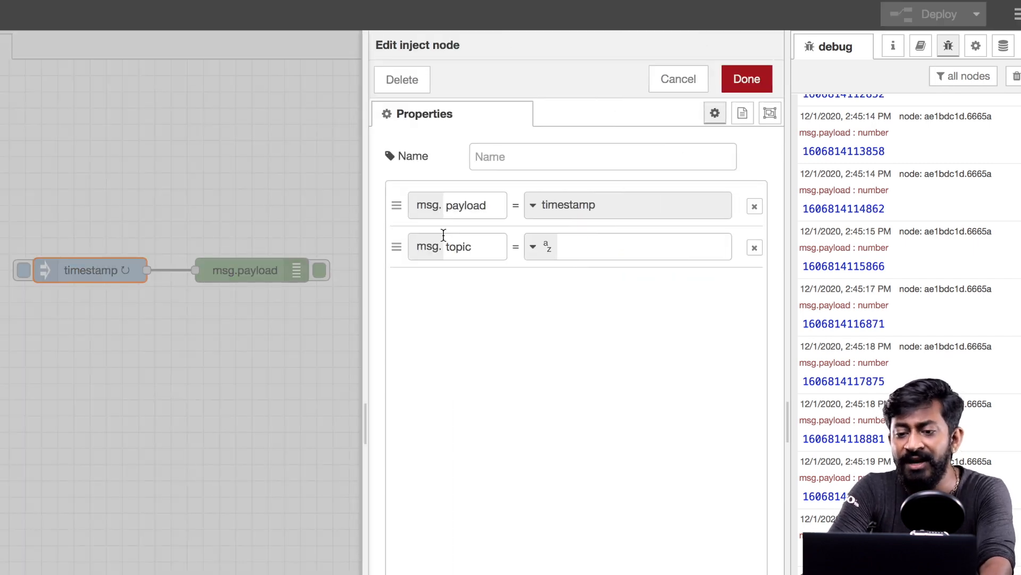
{"action": "left_click", "coordinate": [626, 205]}
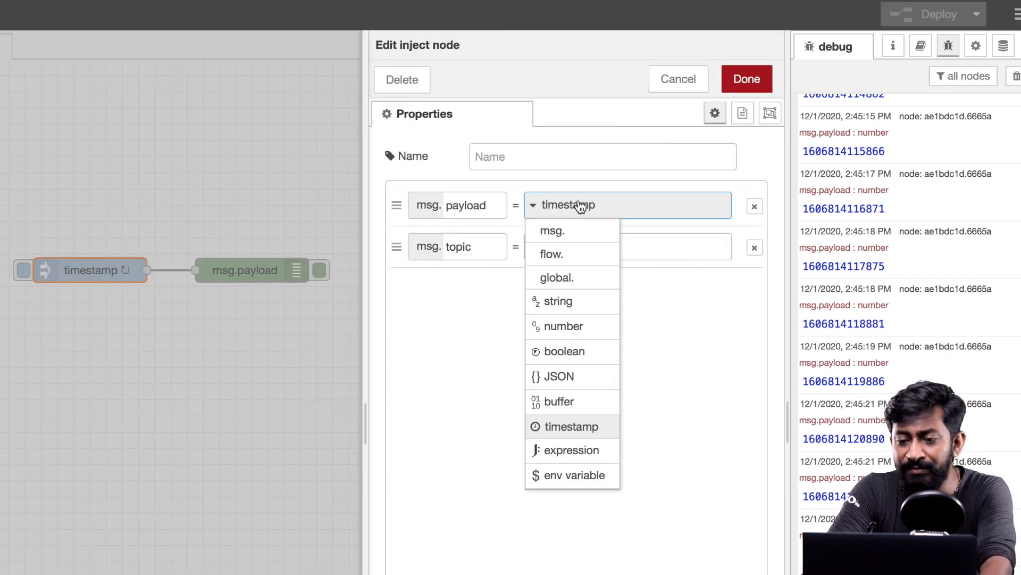
{"action": "mouse_move", "coordinate": [580, 368]}
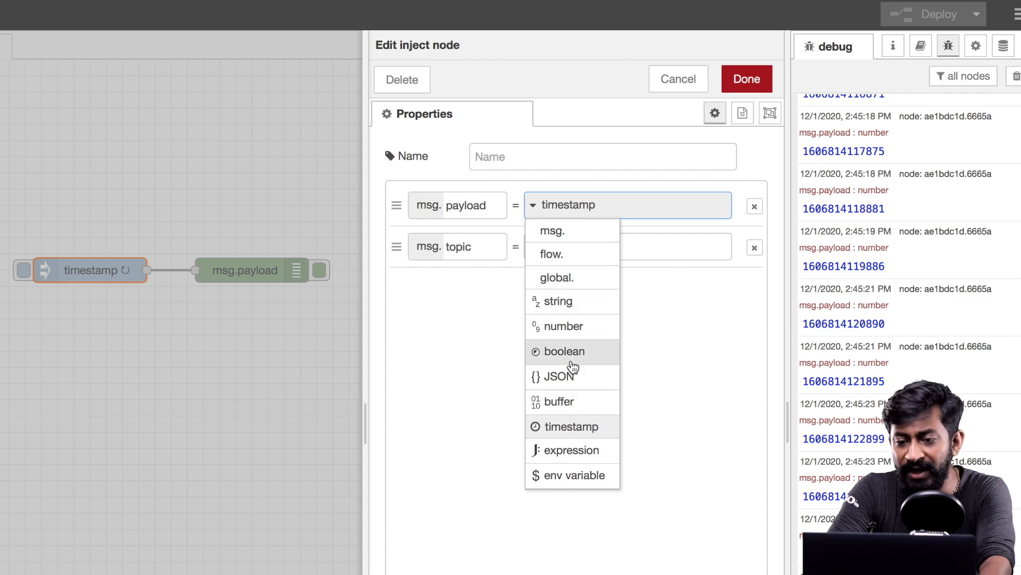
{"action": "left_click", "coordinate": [552, 301]}
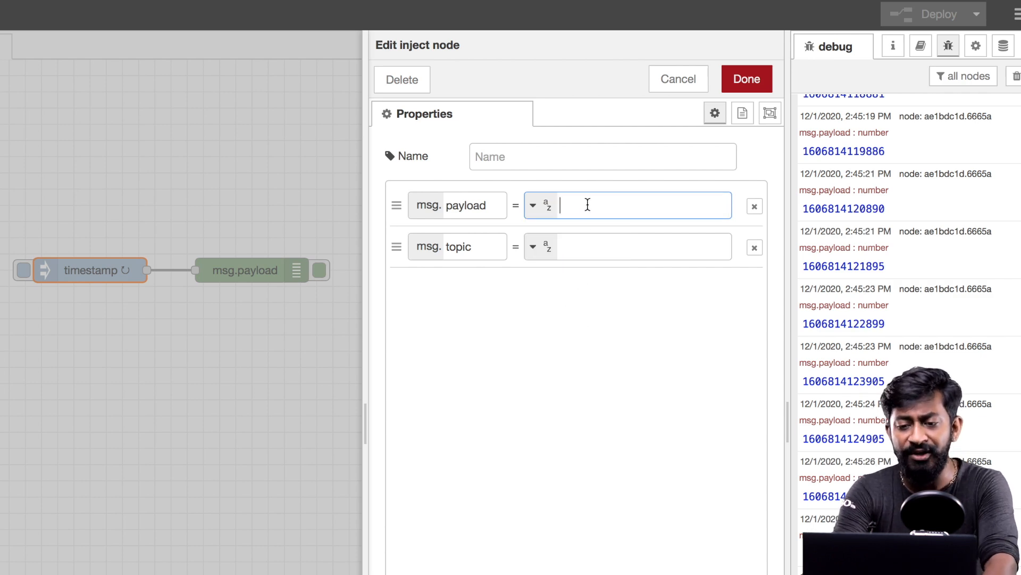
{"action": "type", "text": "Hello World!"}
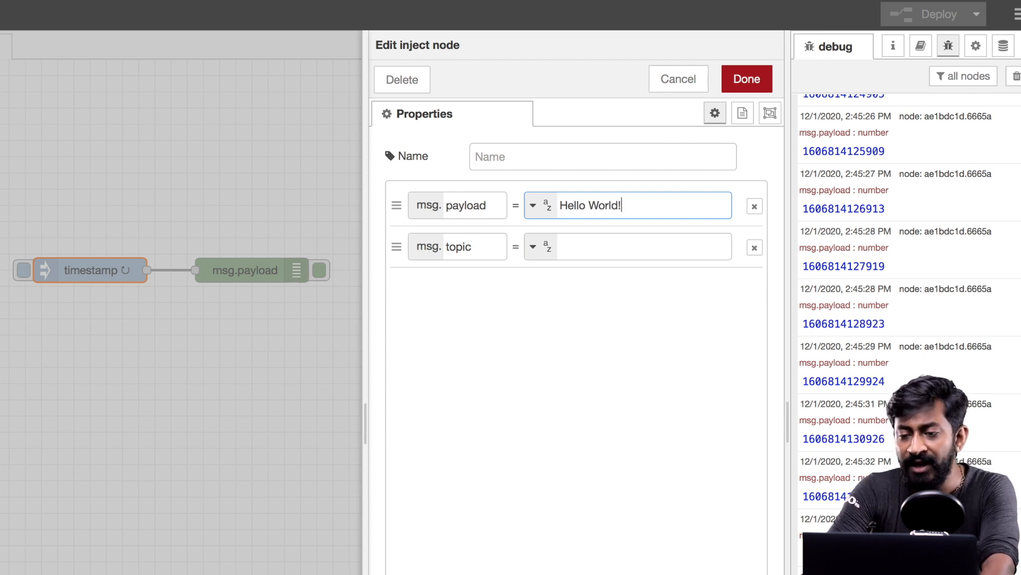
{"action": "left_click", "coordinate": [746, 79]}
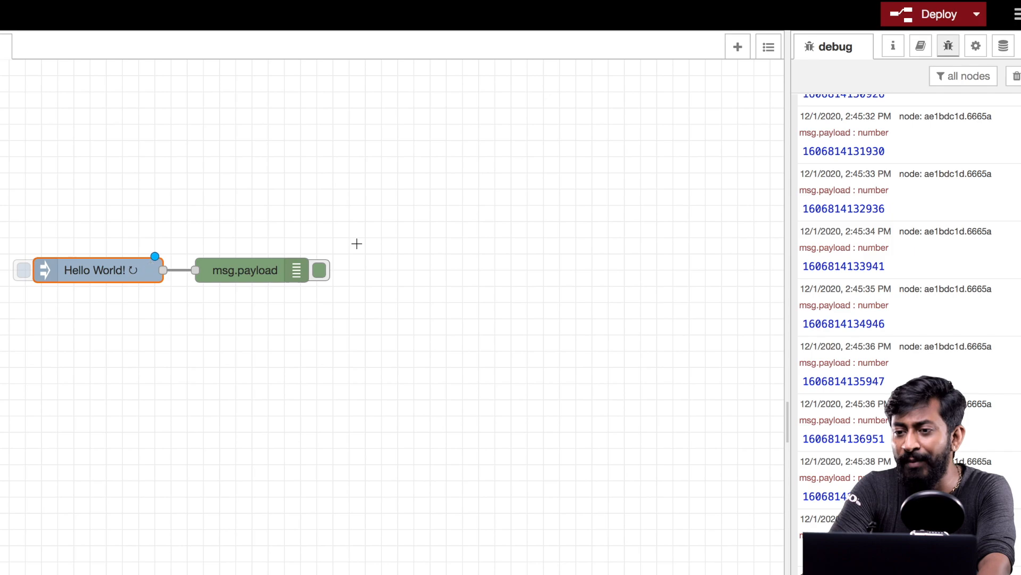
Step: Deploy the Hello World! flow and scroll through the debug messages
{"action": "left_click", "coordinate": [937, 13]}
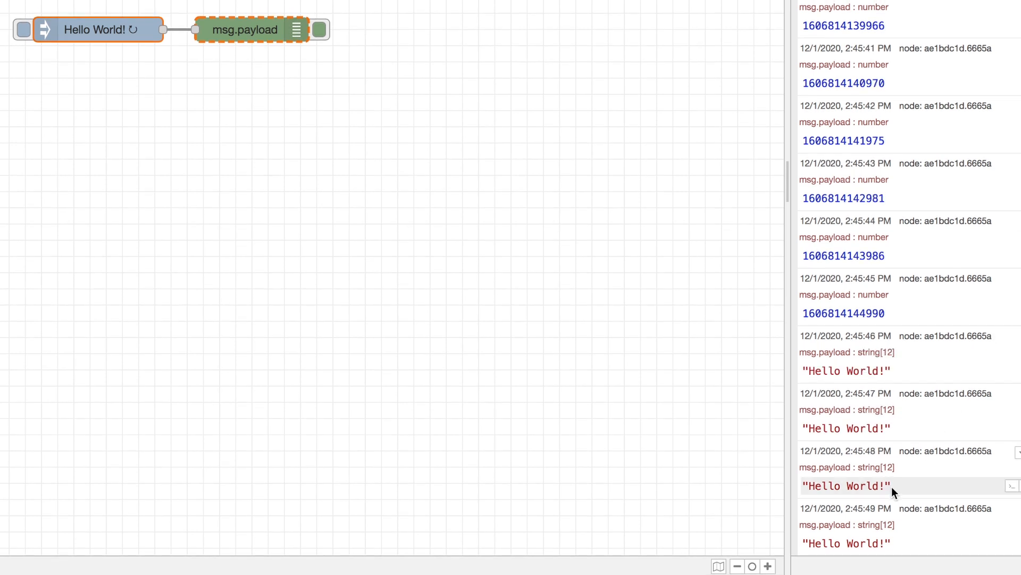
{"action": "scroll", "scroll_direction": "down", "scroll_amount": 3}
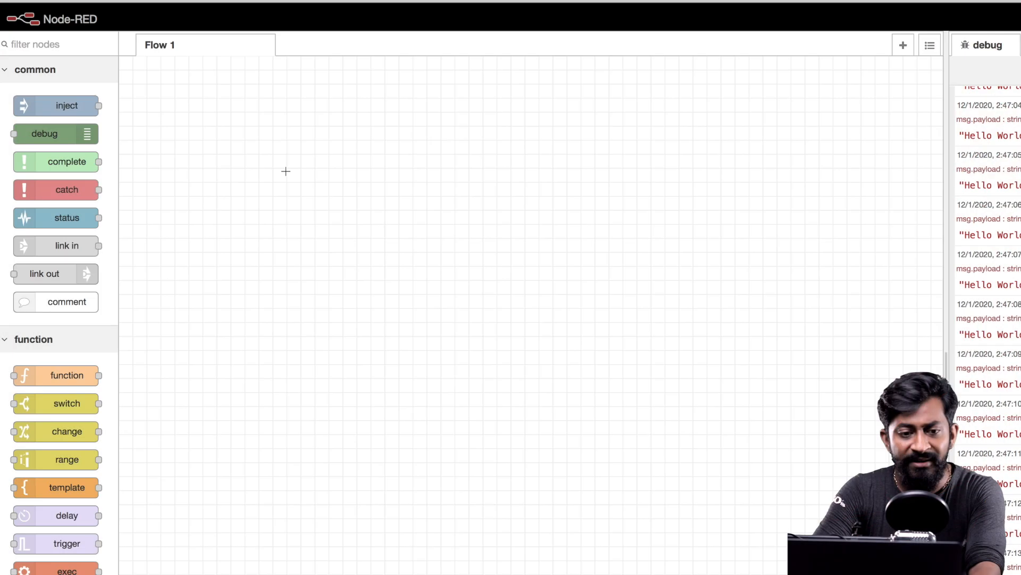
Step: Add an inject node with a boolean true payload
{"action": "left_click_drag", "start_coordinate": [55, 105], "coordinate": [273, 147]}
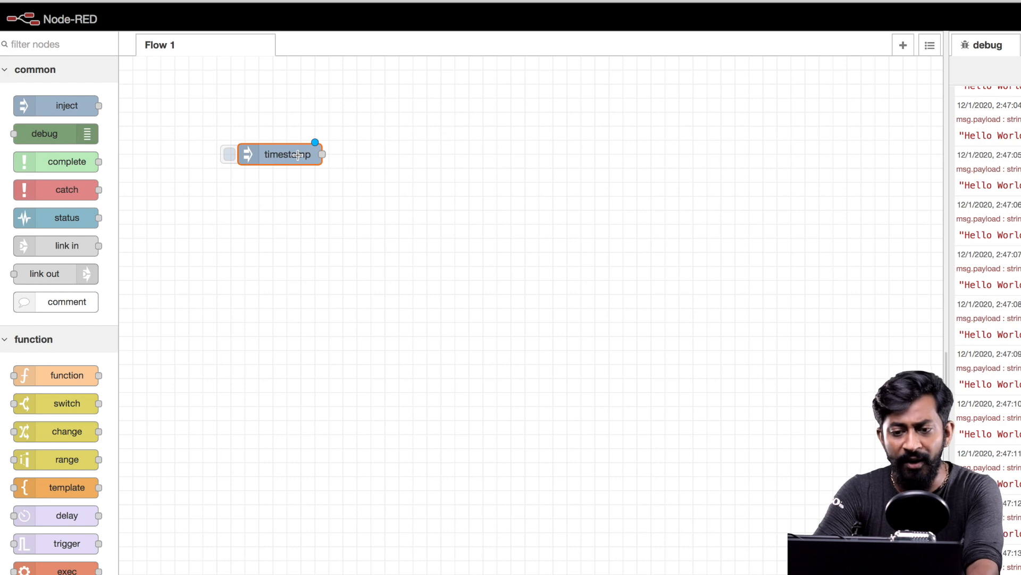
{"action": "left_click", "coordinate": [791, 182]}
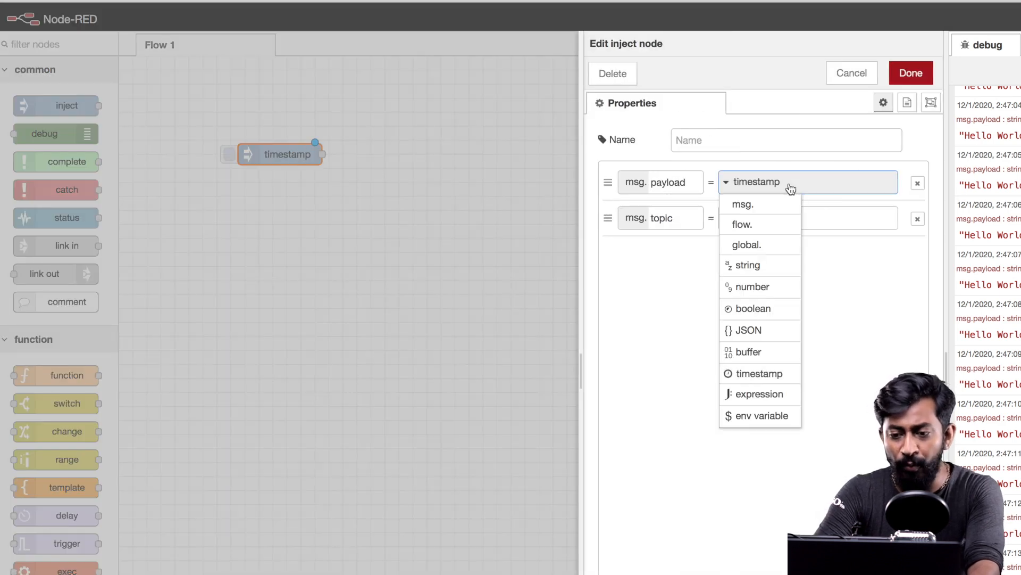
{"action": "left_click", "coordinate": [754, 309]}
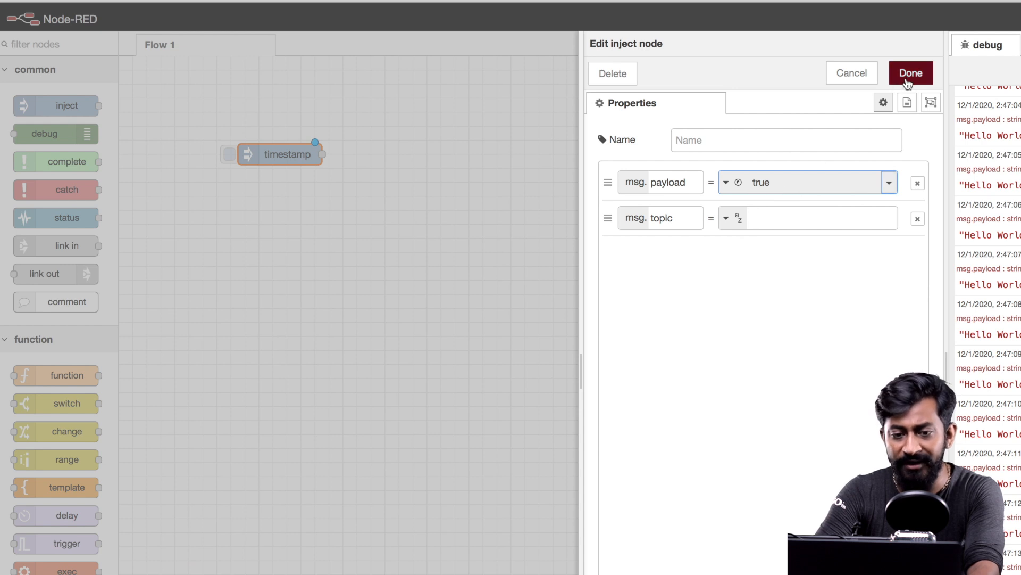
{"action": "left_click", "coordinate": [911, 73]}
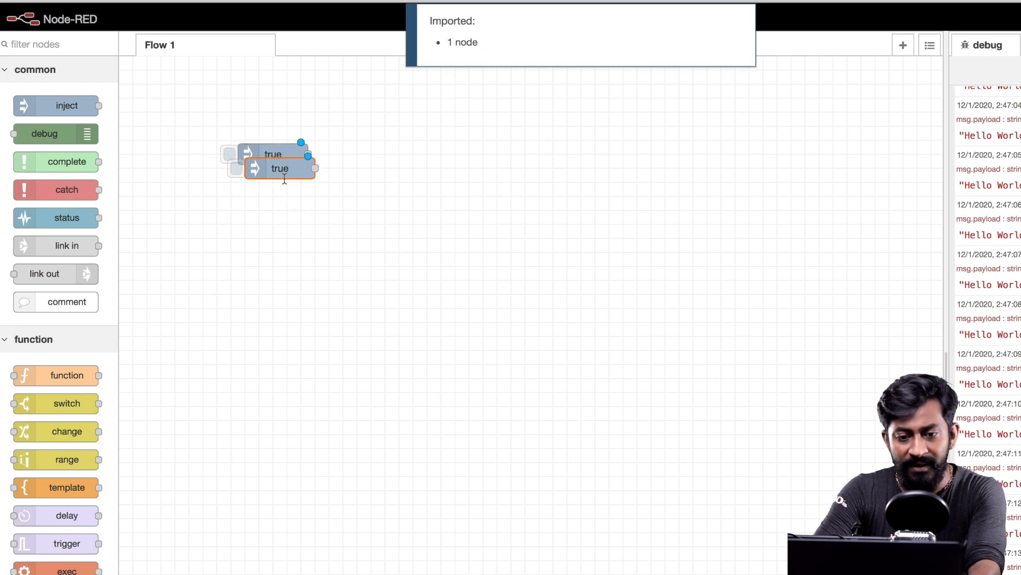
Step: Place the copied inject node below the first and set its payload to false
{"action": "left_click_drag", "start_coordinate": [280, 168], "coordinate": [265, 182]}
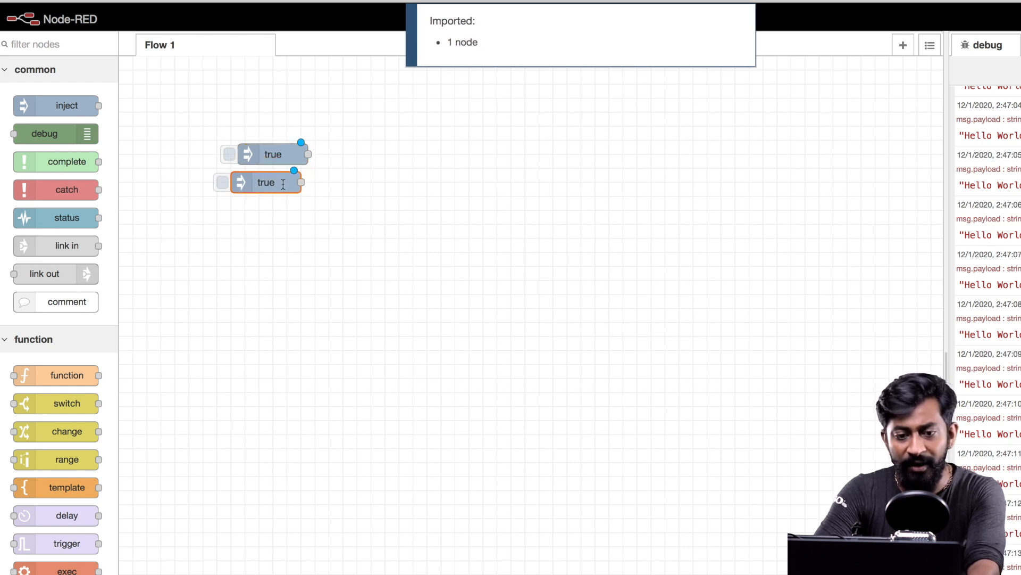
{"action": "double_click", "coordinate": [266, 183]}
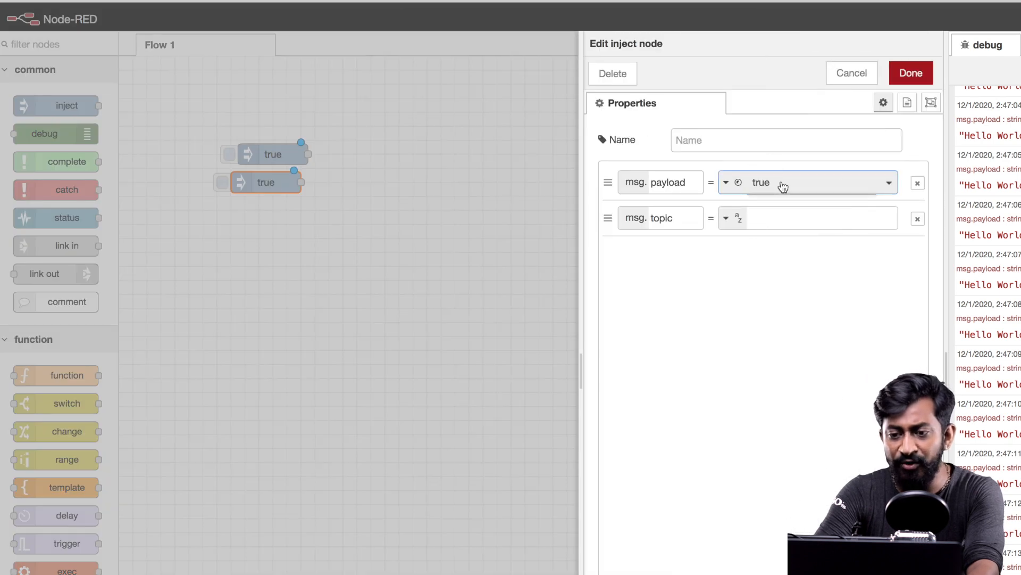
{"action": "left_click", "coordinate": [910, 72]}
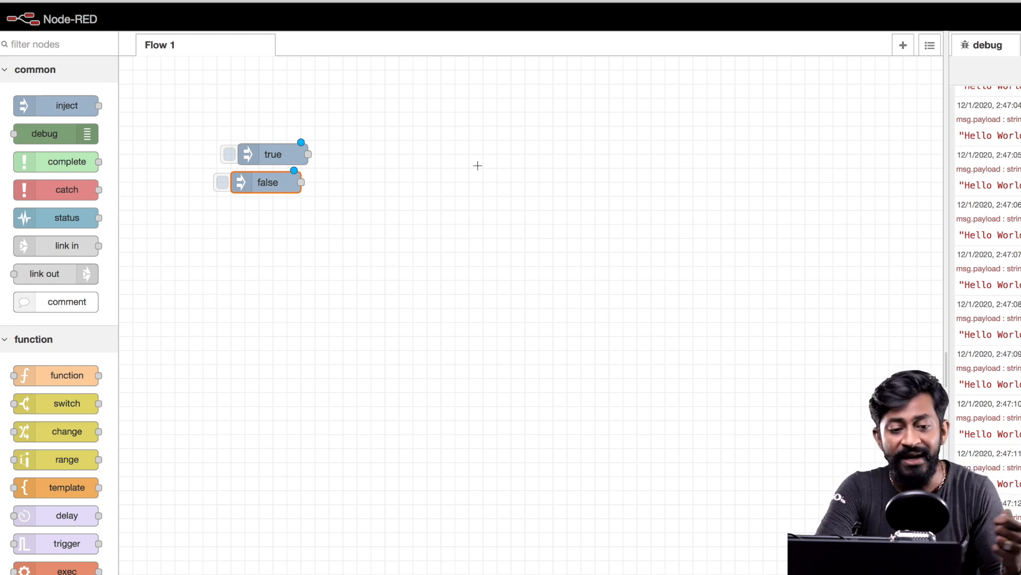
{"action": "scroll", "scroll_direction": "down", "scroll_amount": 3}
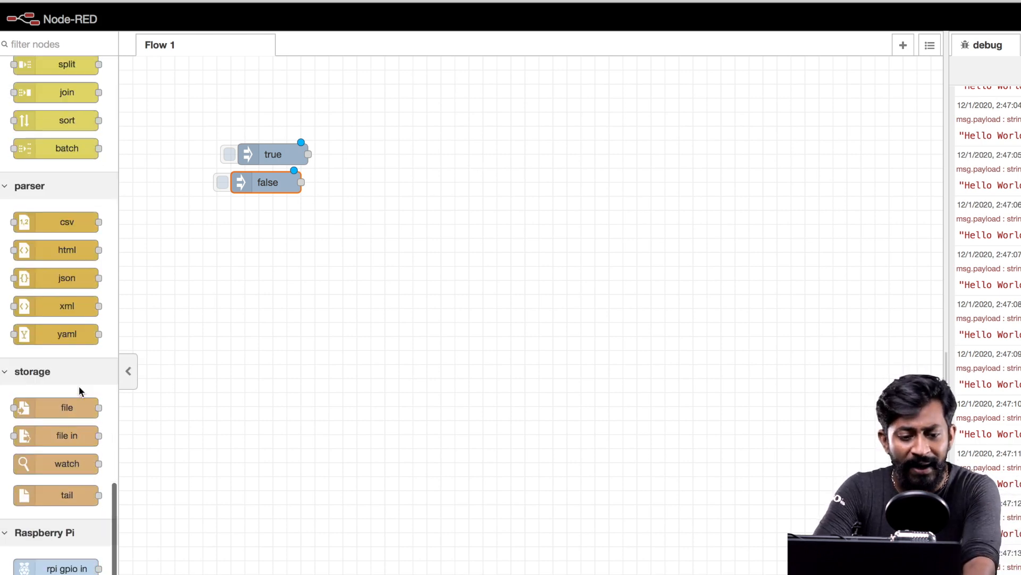
Step: Add an rpi gpio out node and set it to pin GPIO04 - 7
{"action": "scroll", "scroll_direction": "down", "scroll_amount": 3}
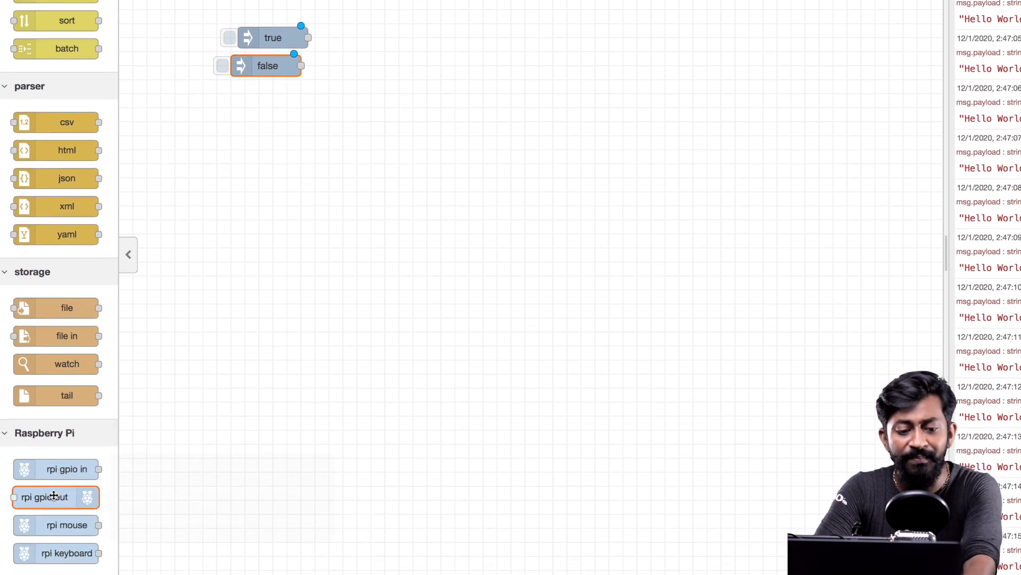
{"action": "left_click_drag", "start_coordinate": [56, 496], "coordinate": [435, 49]}
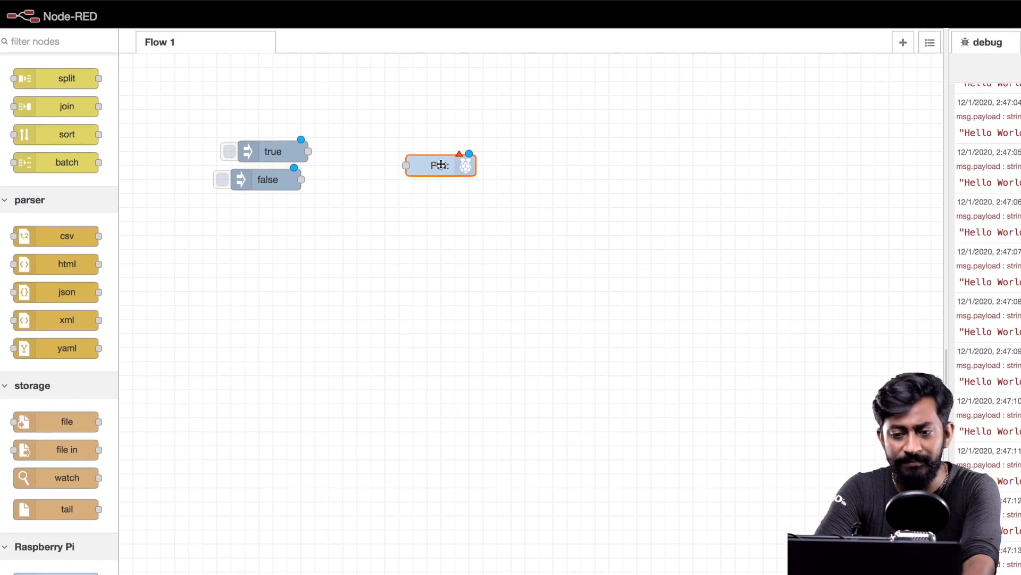
{"action": "double_click", "coordinate": [441, 165]}
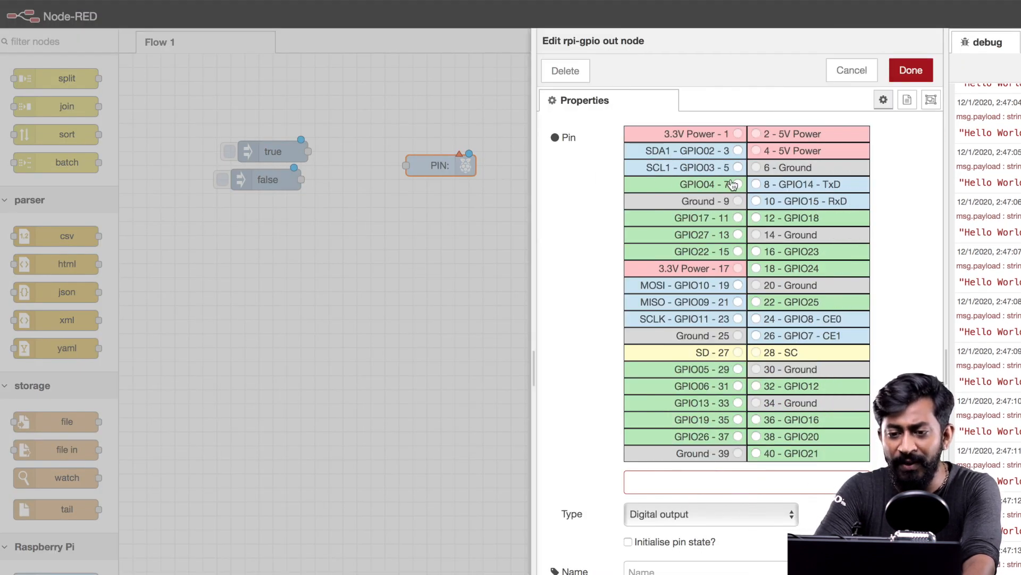
{"action": "left_click", "coordinate": [737, 183]}
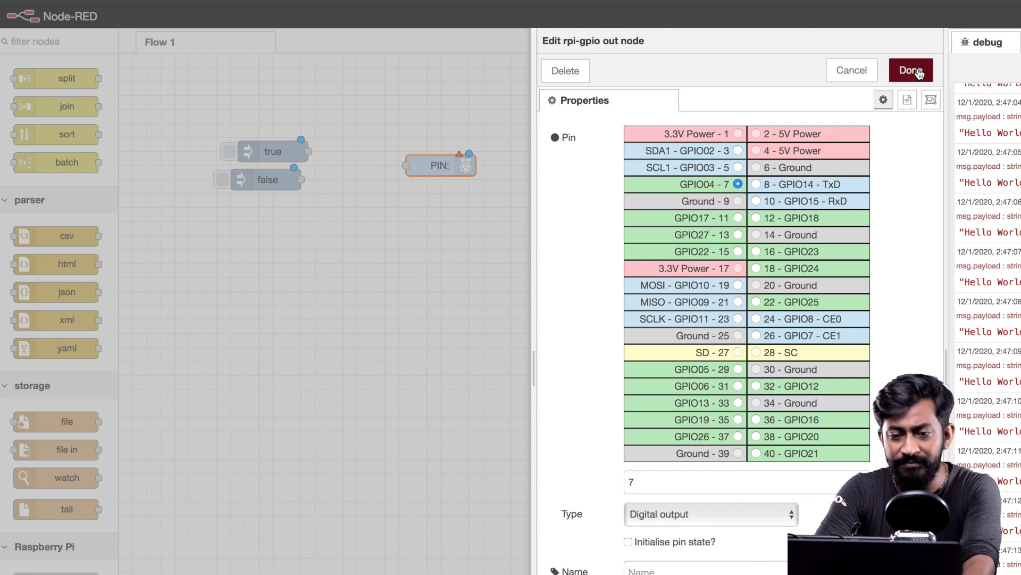
{"action": "left_click", "coordinate": [911, 69]}
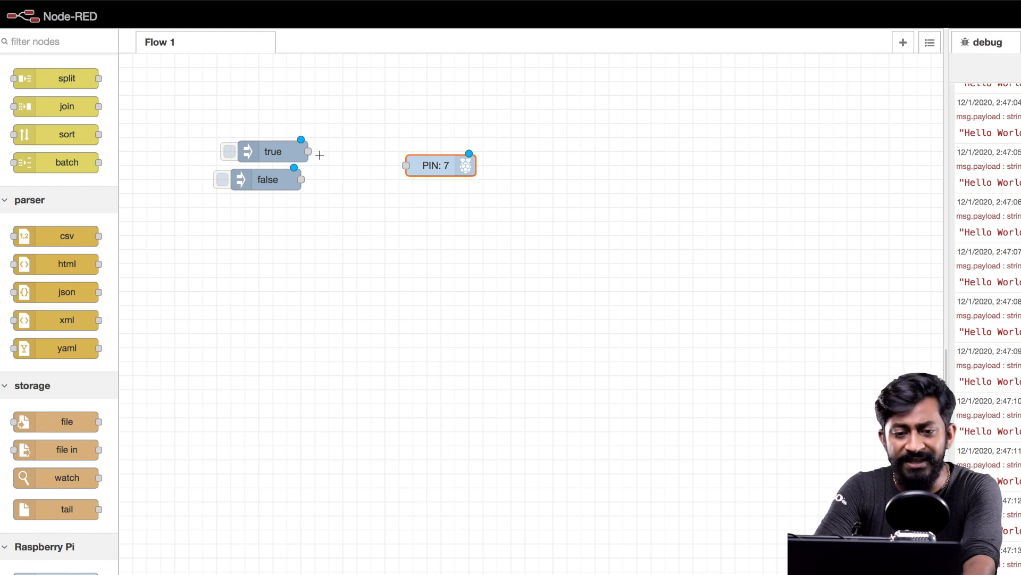
Step: Connect the true and false inject nodes to the PIN: 7 node's input
{"action": "left_click_drag", "start_coordinate": [301, 151], "coordinate": [405, 165]}
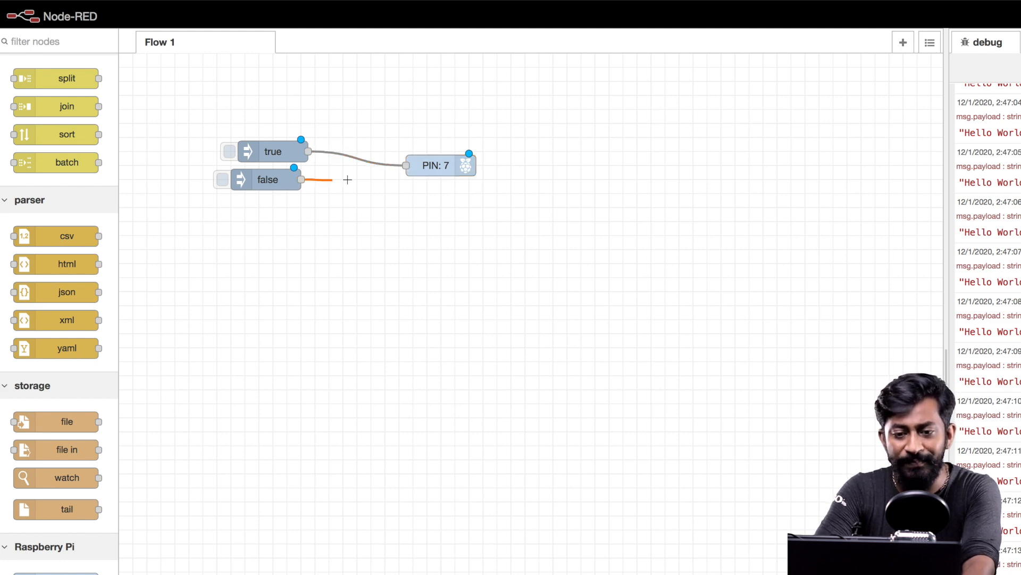
{"action": "left_click_drag", "start_coordinate": [300, 180], "coordinate": [406, 165]}
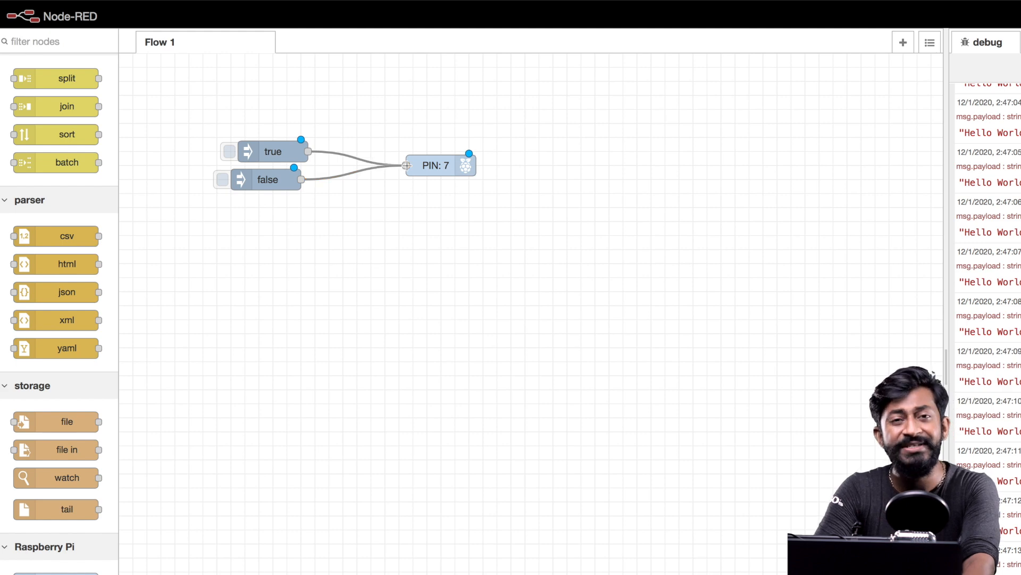
{"action": "mouse_move", "coordinate": [925, 134]}
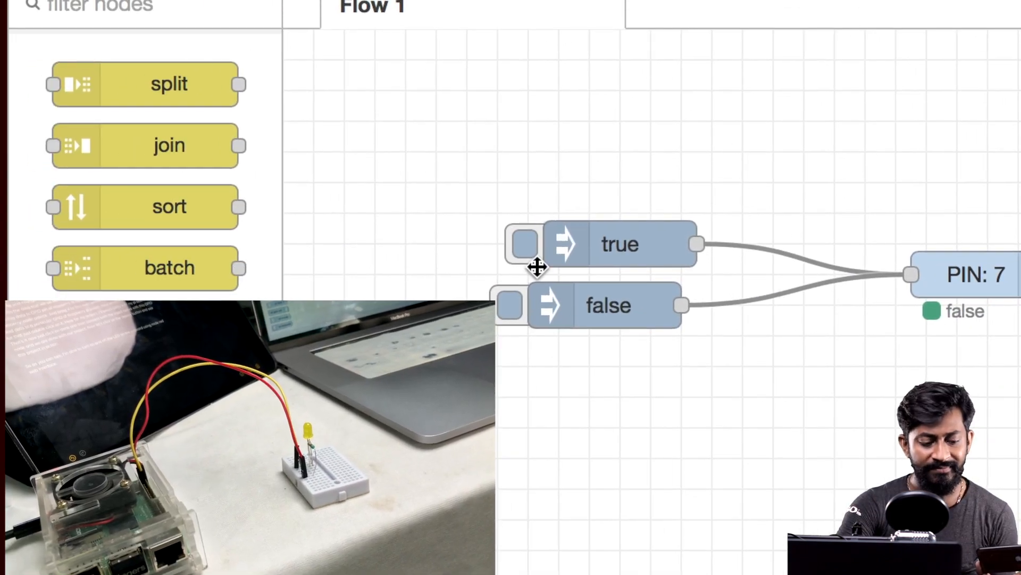
{"action": "left_click", "coordinate": [522, 244]}
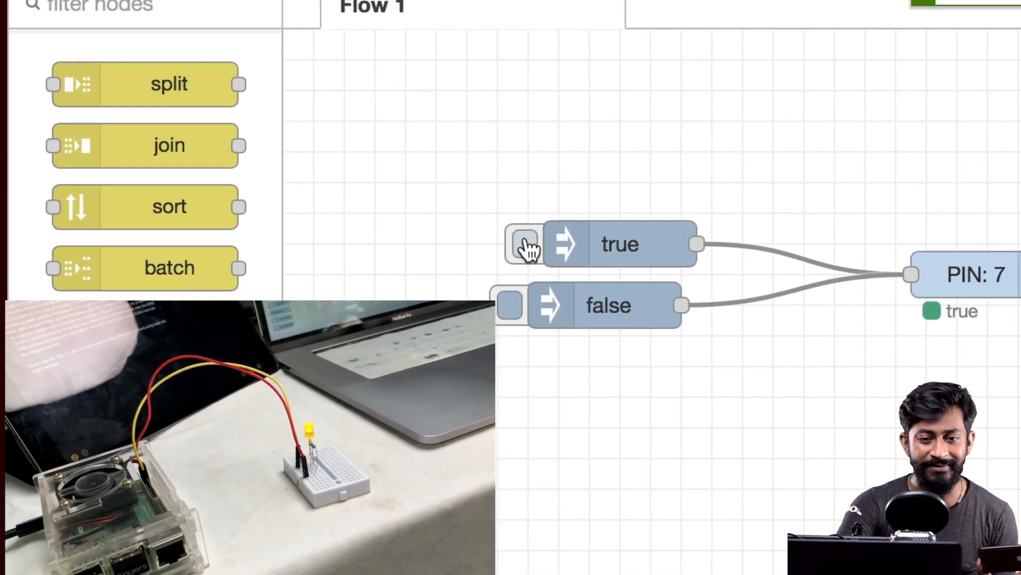
{"action": "left_click", "coordinate": [511, 304]}
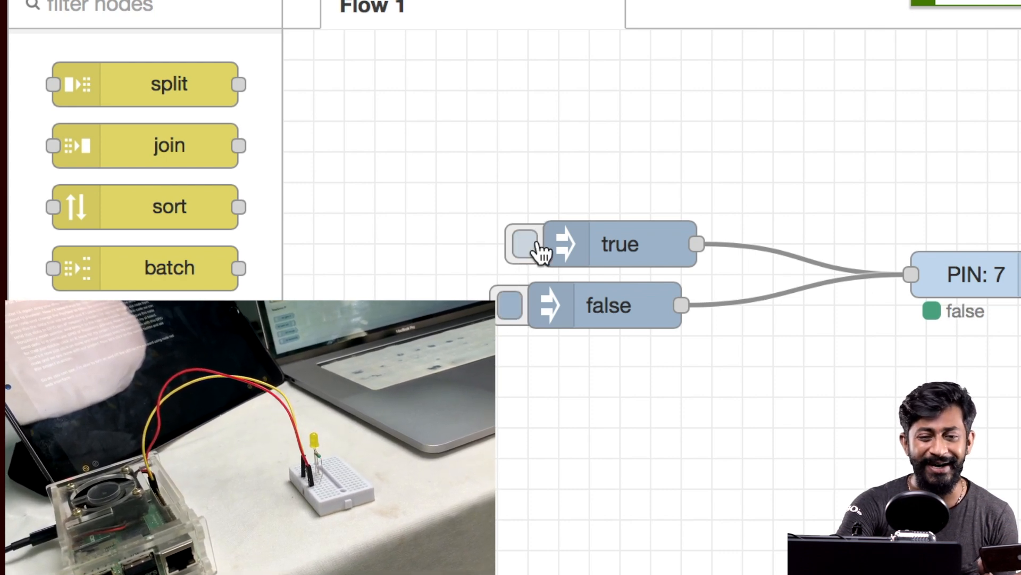
{"action": "mouse_move", "coordinate": [512, 308]}
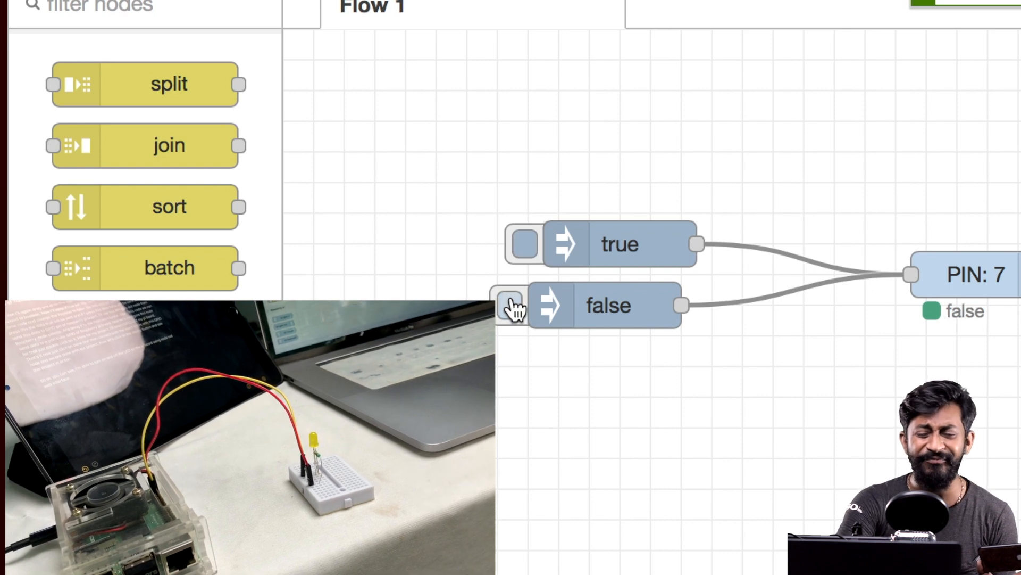